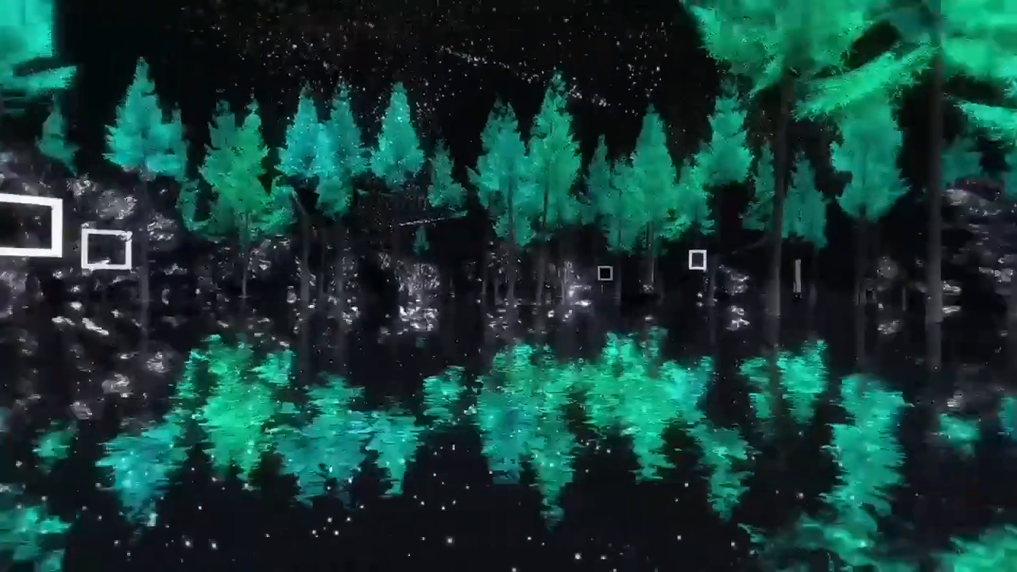
mouse_move(508, 286)
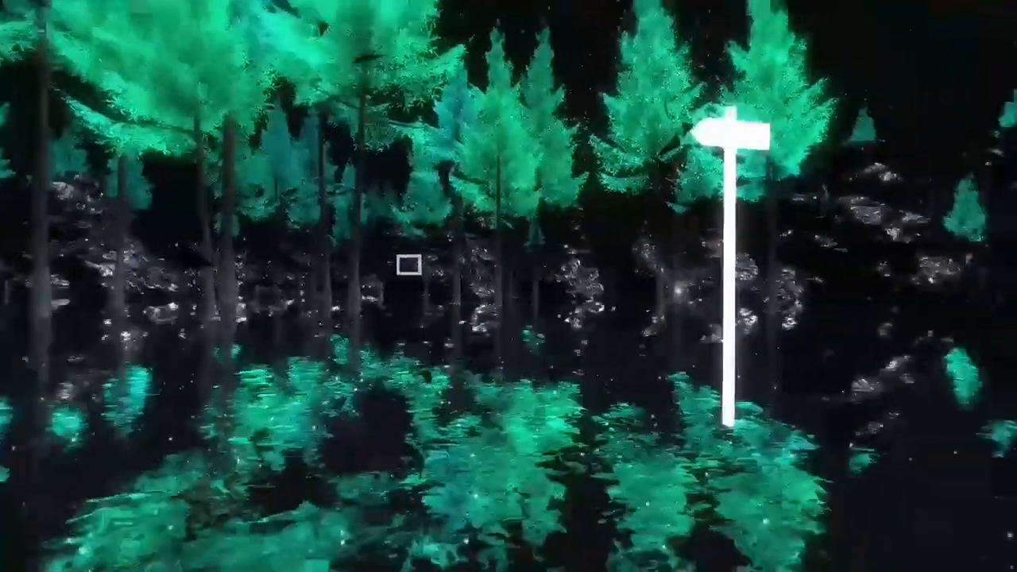
mouse_move(509, 286)
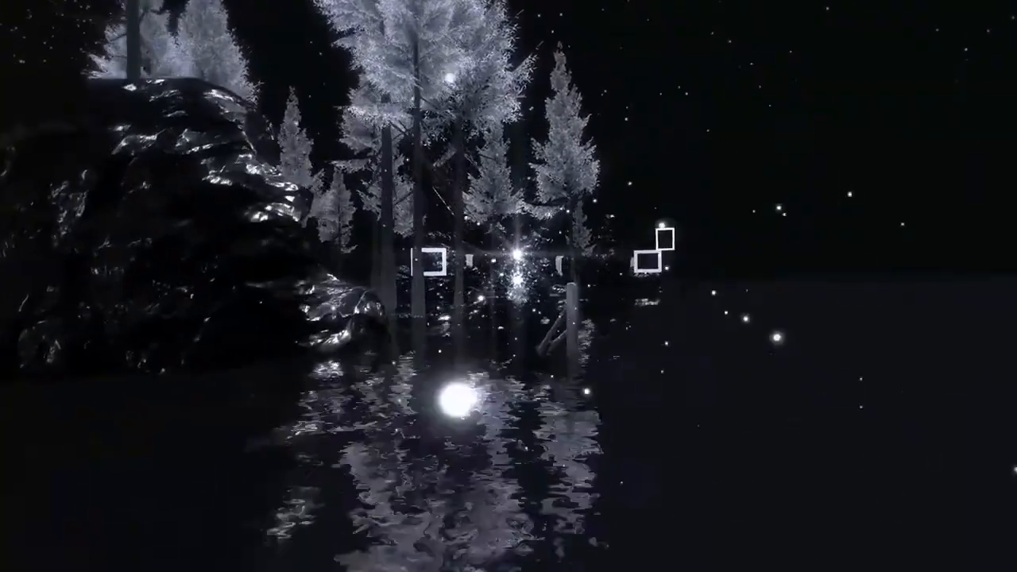
mouse_move(508, 286)
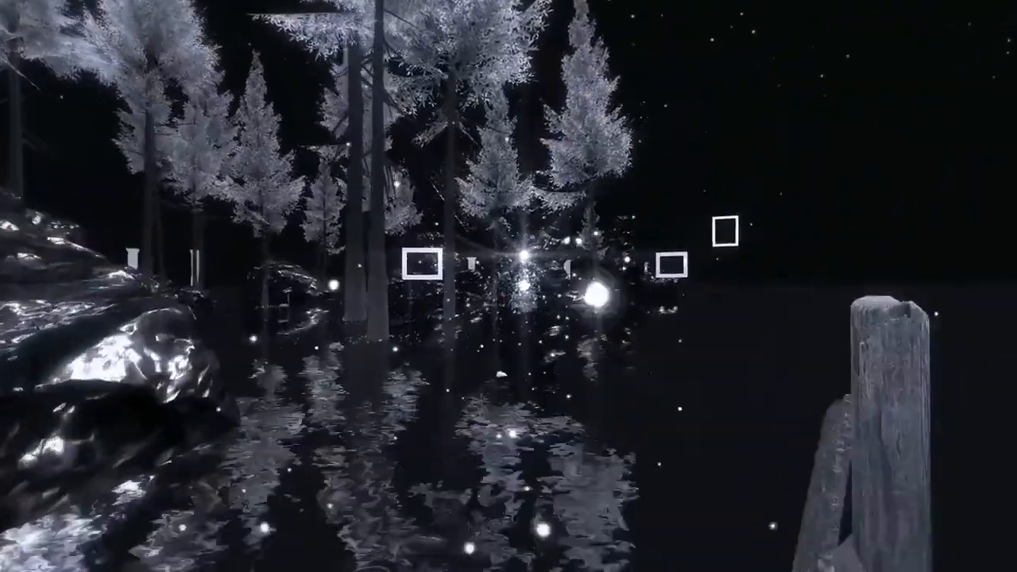
mouse_move(508, 286)
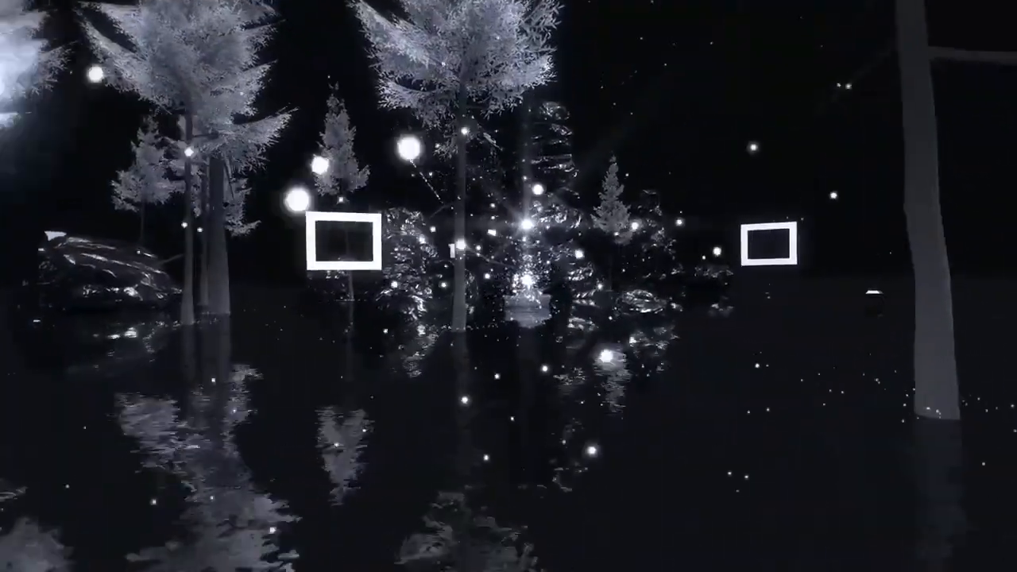
mouse_move(509, 286)
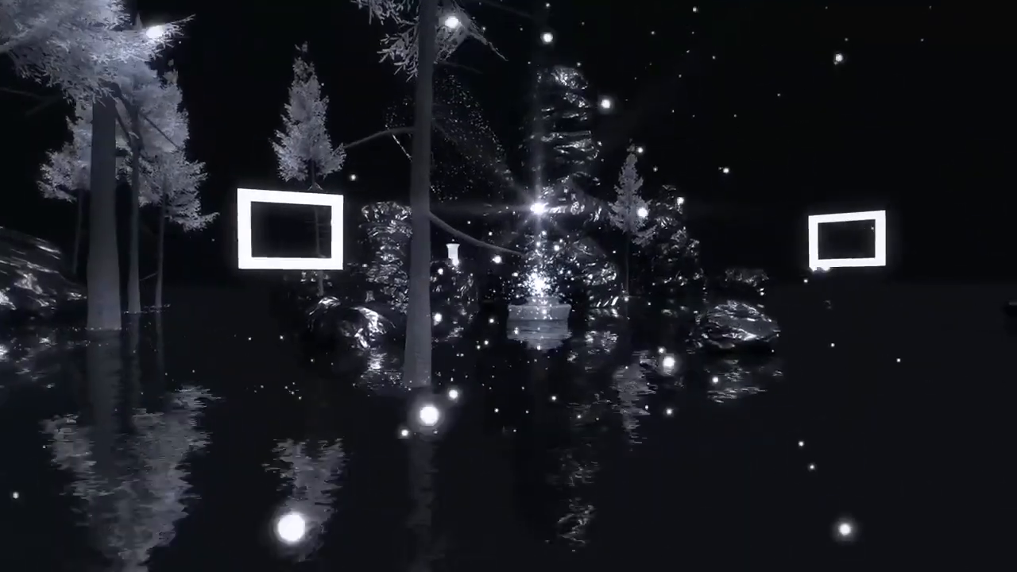